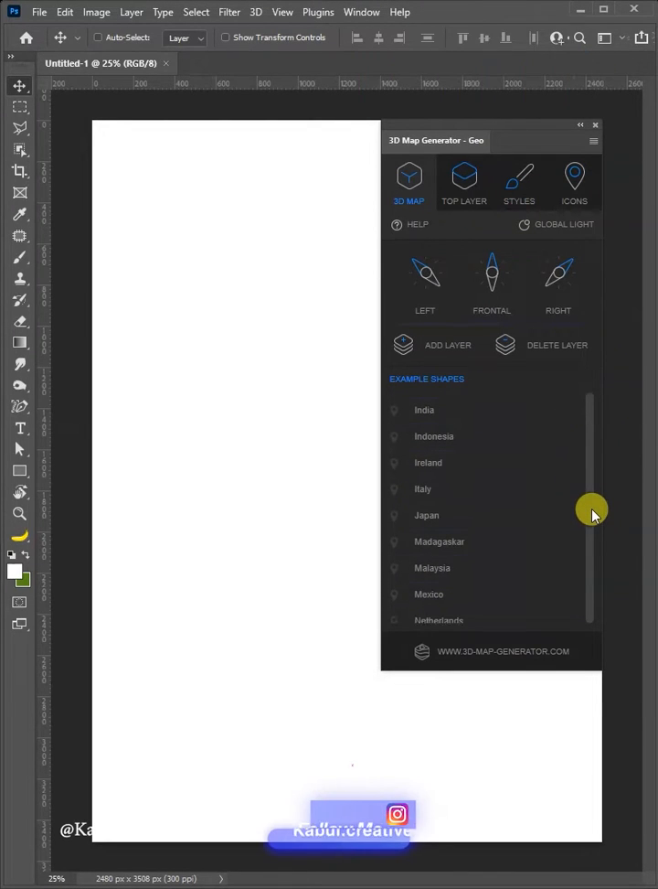
Choose Turkey from the Example Shapes list so it opens as a new document
{"action": "scroll", "scroll_direction": "down", "scroll_amount": 3}
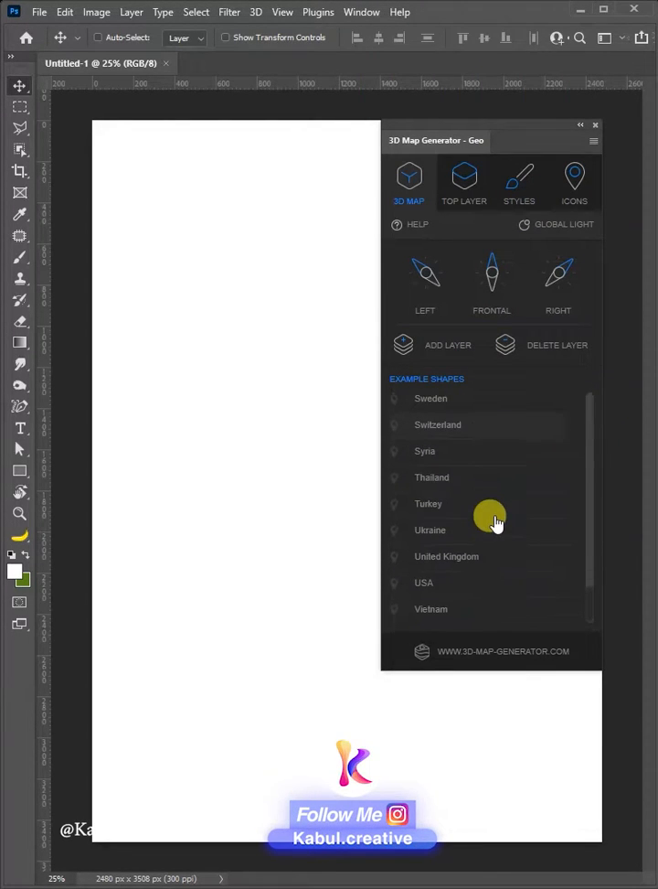
{"action": "left_click", "coordinate": [428, 505]}
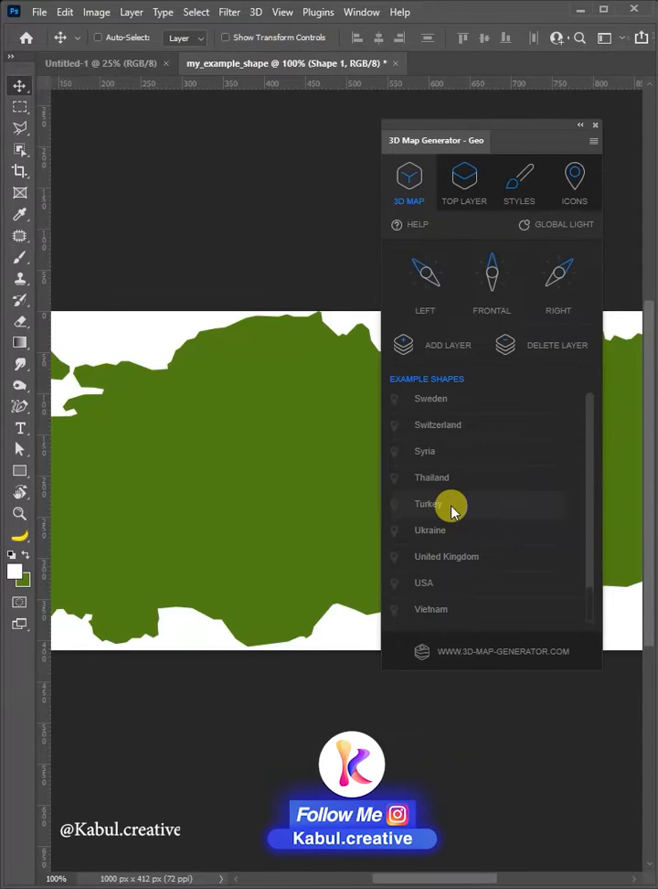
Generate the isometric 3D map from the shape and apply a grass texture to its top layer
{"action": "left_click", "coordinate": [428, 505]}
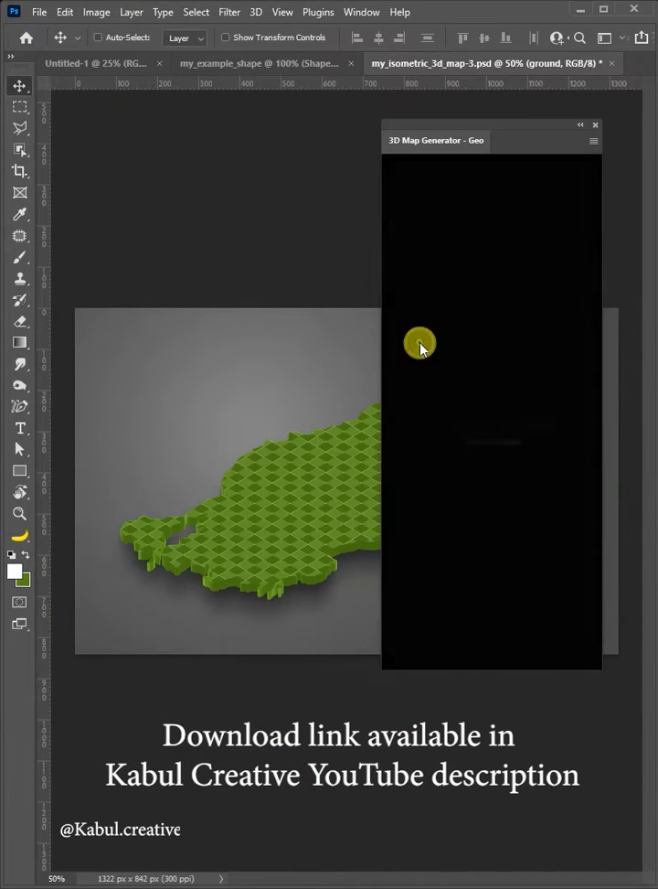
{"action": "left_click", "coordinate": [465, 179]}
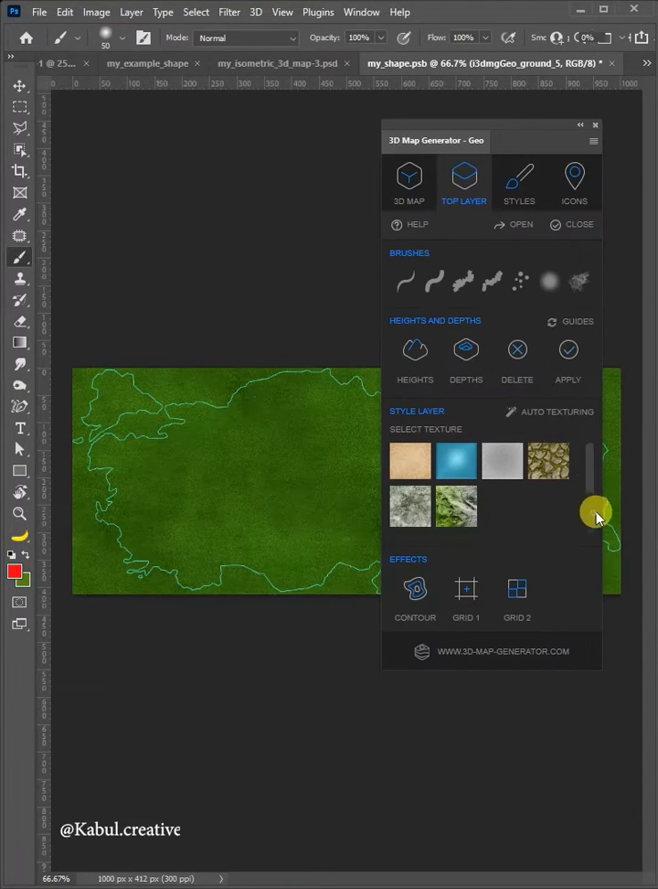
{"action": "left_click", "coordinate": [567, 350]}
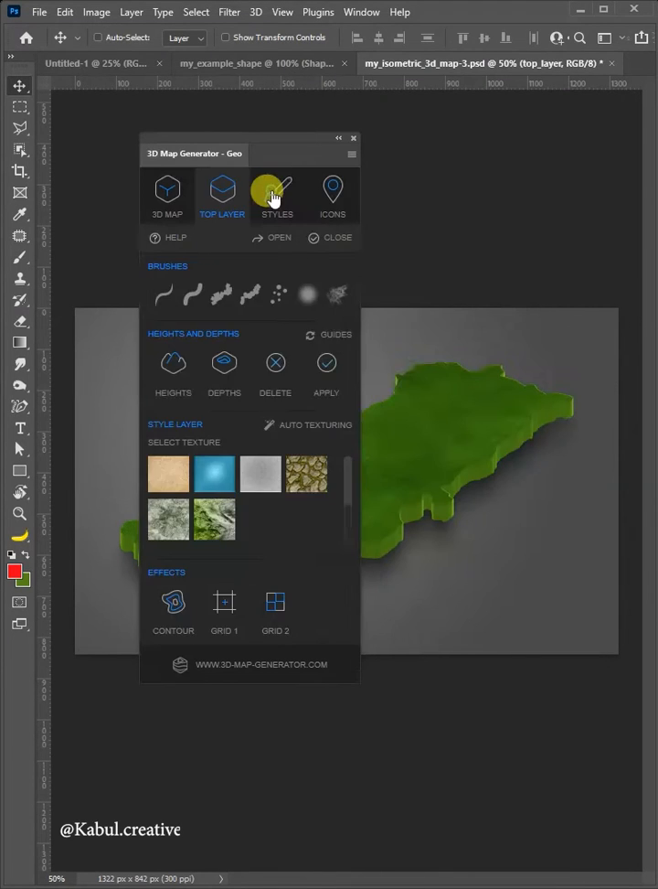
{"action": "left_click", "coordinate": [274, 193]}
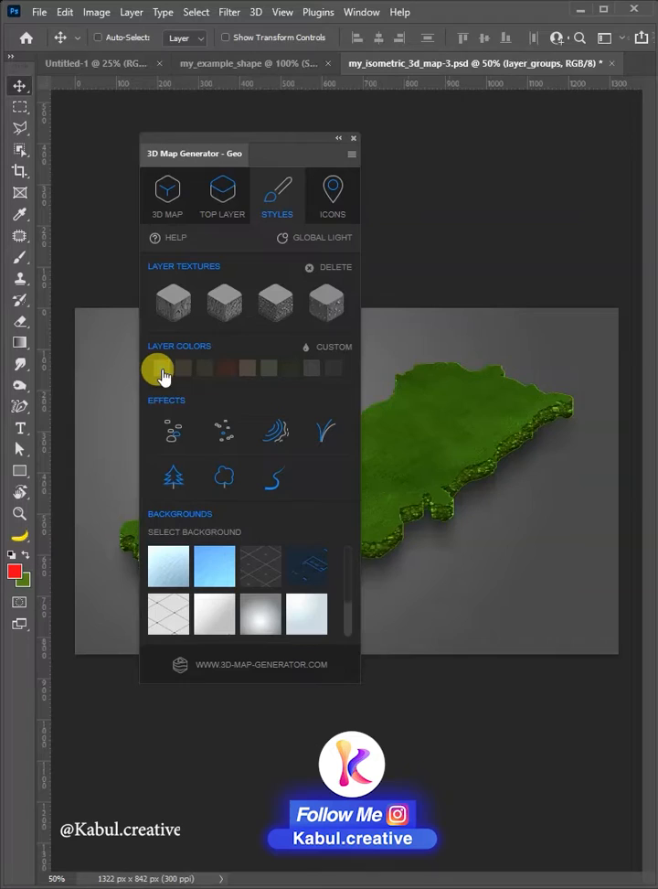
Pick a dark Layer Colors swatch for the map sides and the light blue water background
{"action": "left_click", "coordinate": [157, 365]}
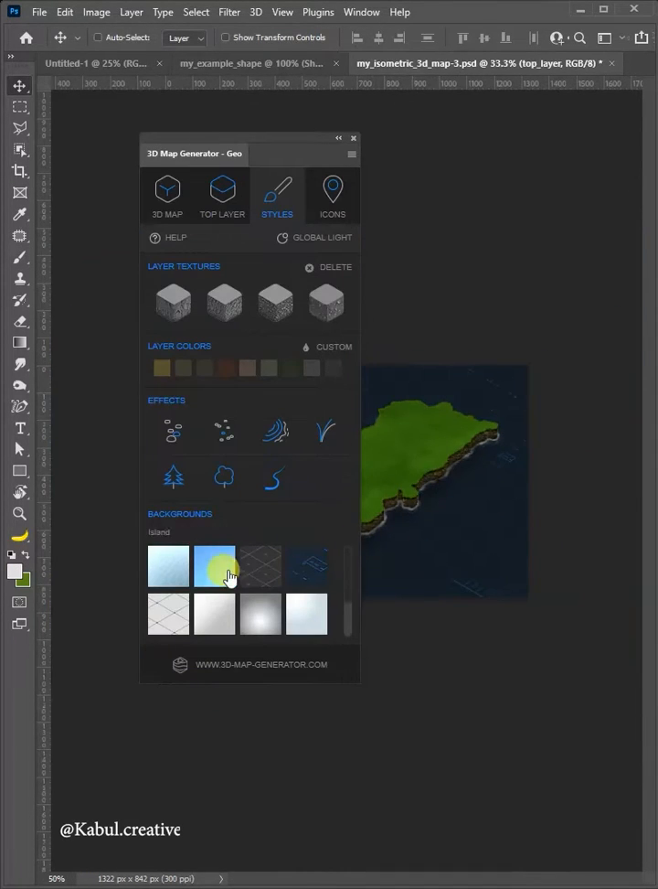
{"action": "left_click", "coordinate": [215, 565]}
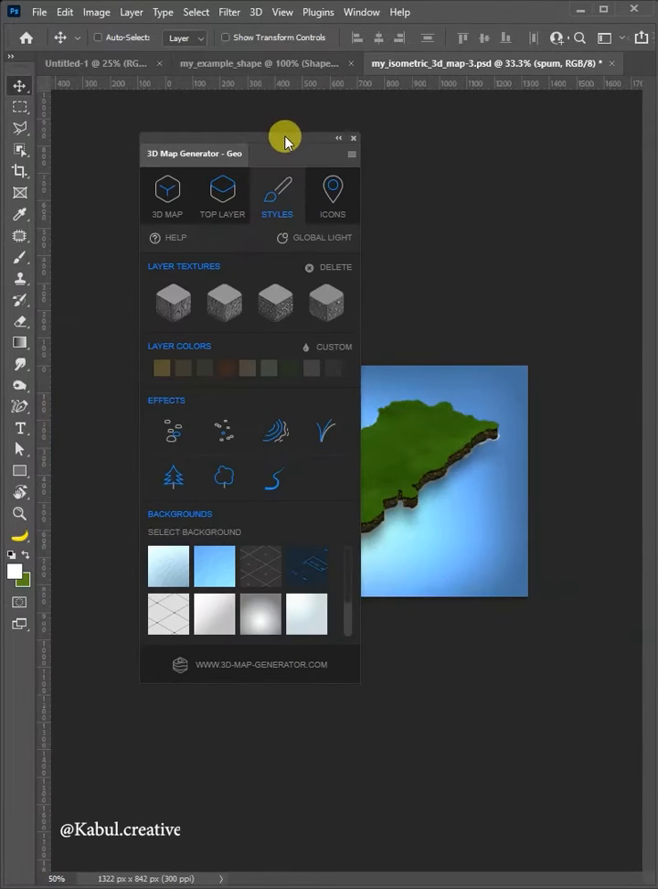
{"action": "left_click", "coordinate": [333, 194]}
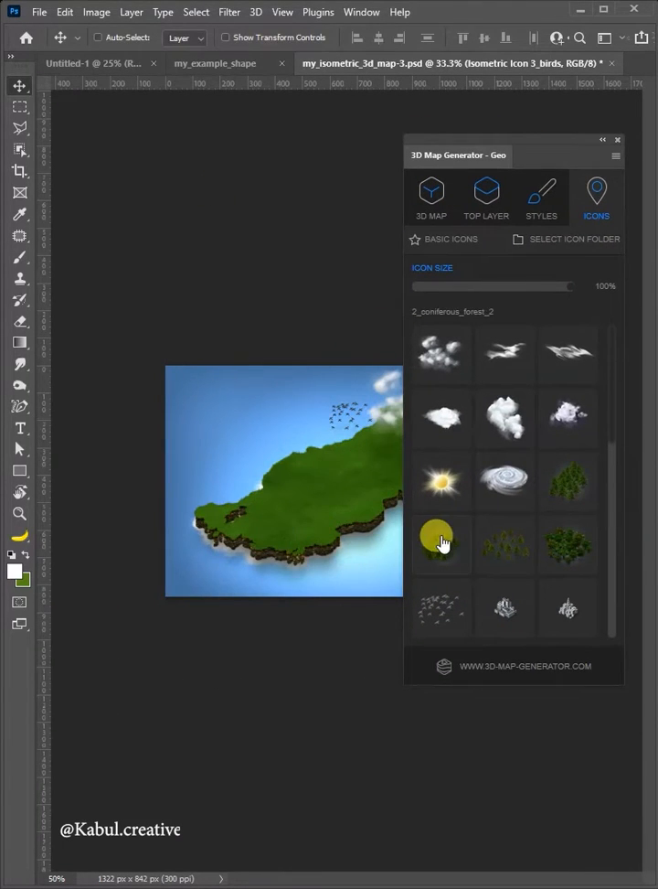
Place forest icons from the Icons tab onto the grassy landmass
{"action": "left_click", "coordinate": [440, 545]}
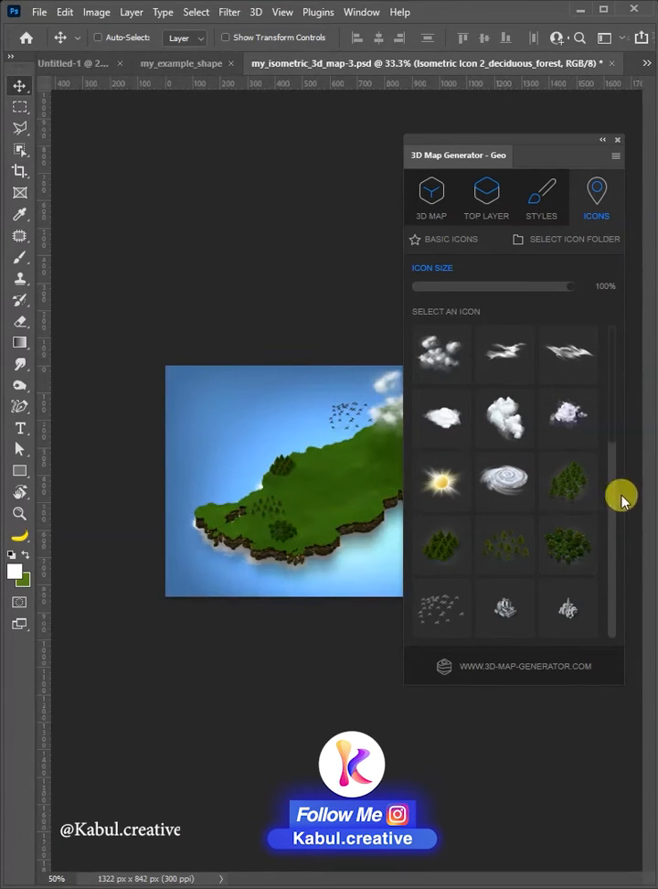
{"action": "scroll", "scroll_direction": "down", "scroll_amount": 3}
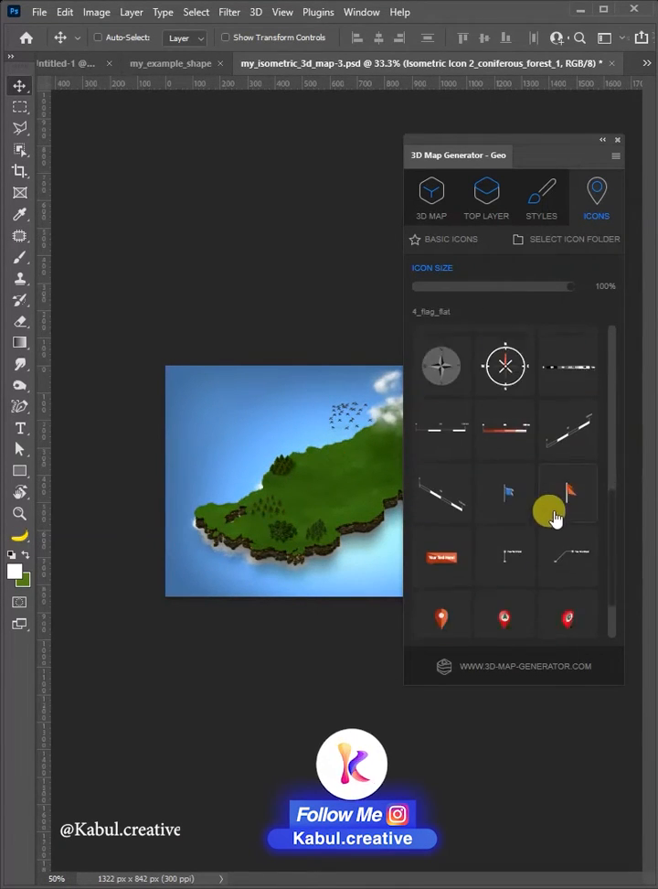